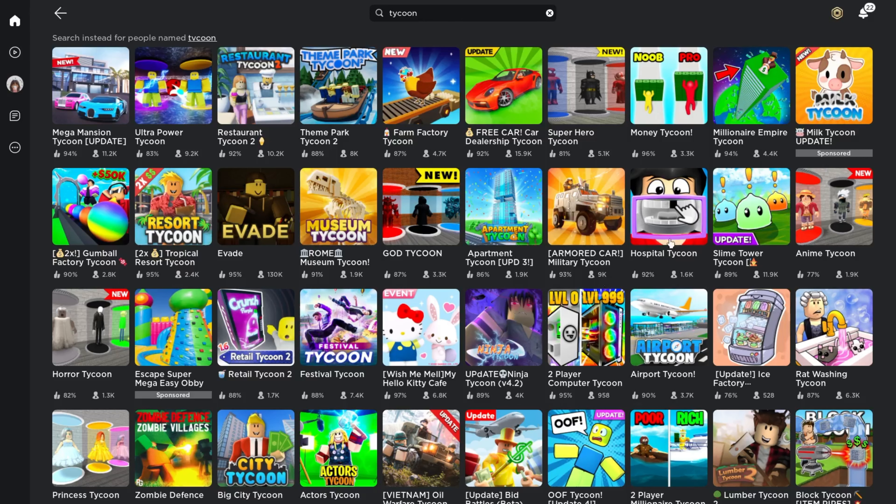
{"action": "mouse_move", "coordinate": [174, 6]}
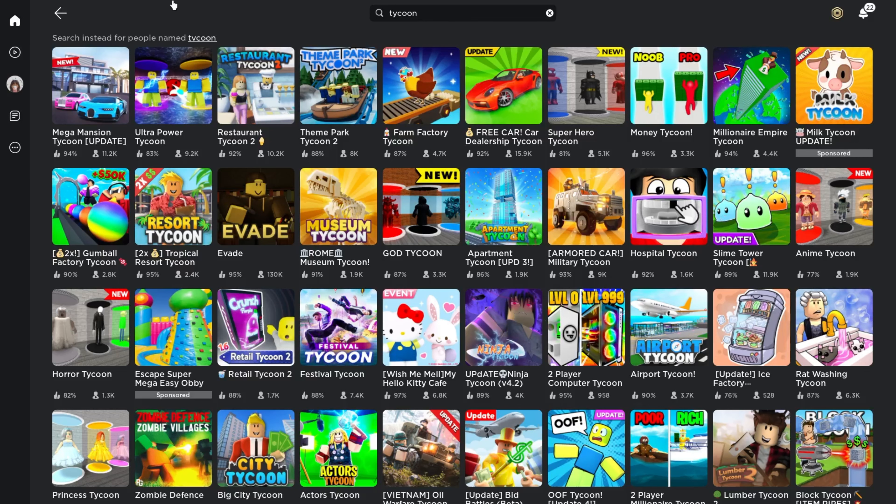
Browse the tycoon results and look over the Milk Tycoon game page before returning
{"action": "scroll", "scroll_direction": "down", "scroll_amount": 3}
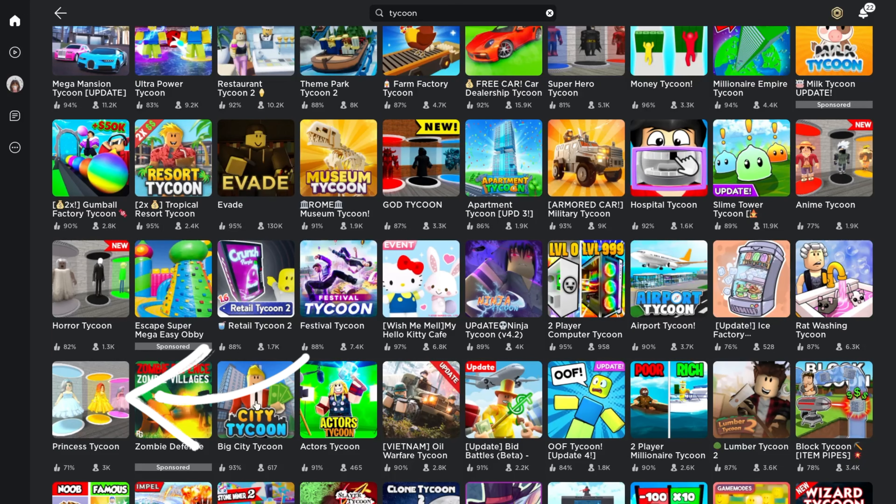
{"action": "scroll", "scroll_direction": "down", "scroll_amount": 3}
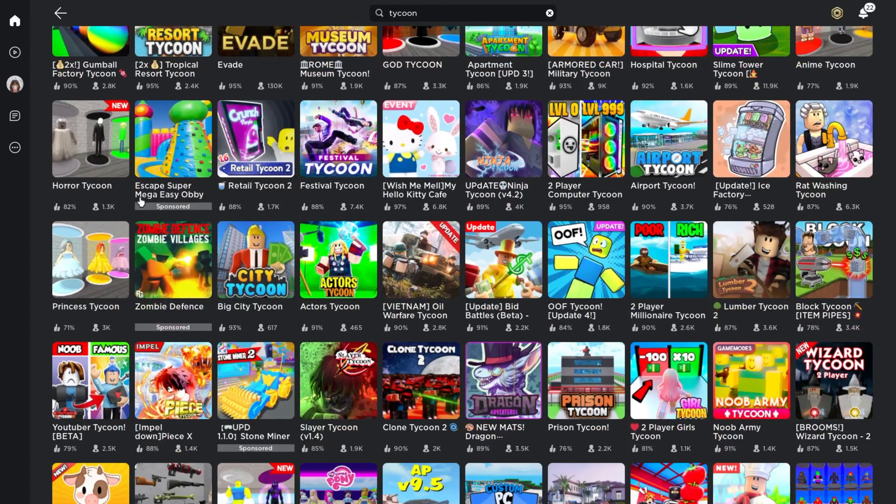
{"action": "mouse_move", "coordinate": [694, 308]}
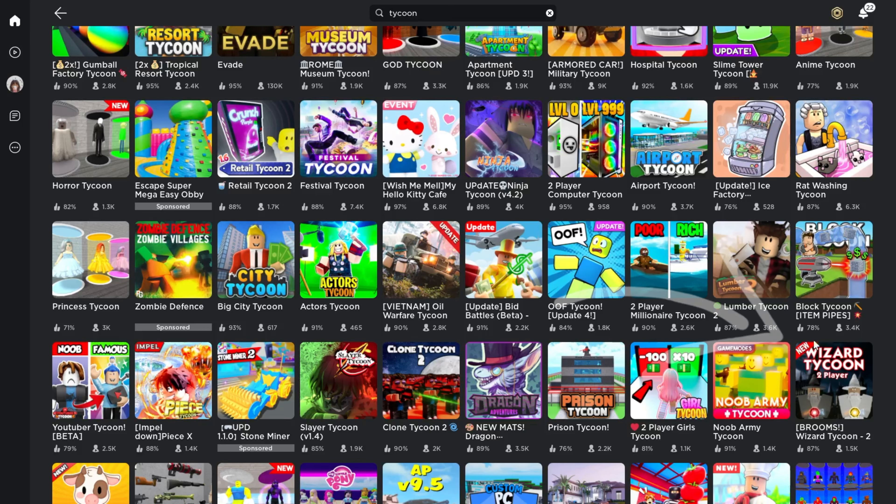
{"action": "scroll", "scroll_direction": "down", "scroll_amount": 3}
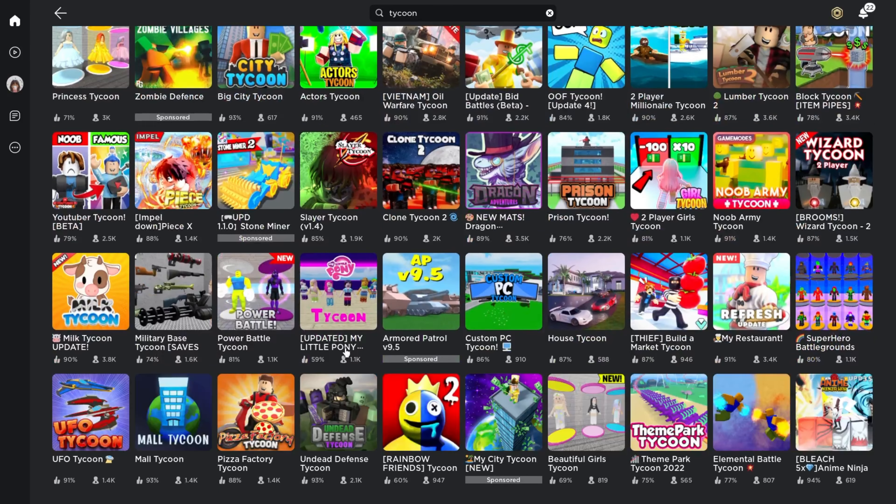
{"action": "mouse_move", "coordinate": [342, 305]}
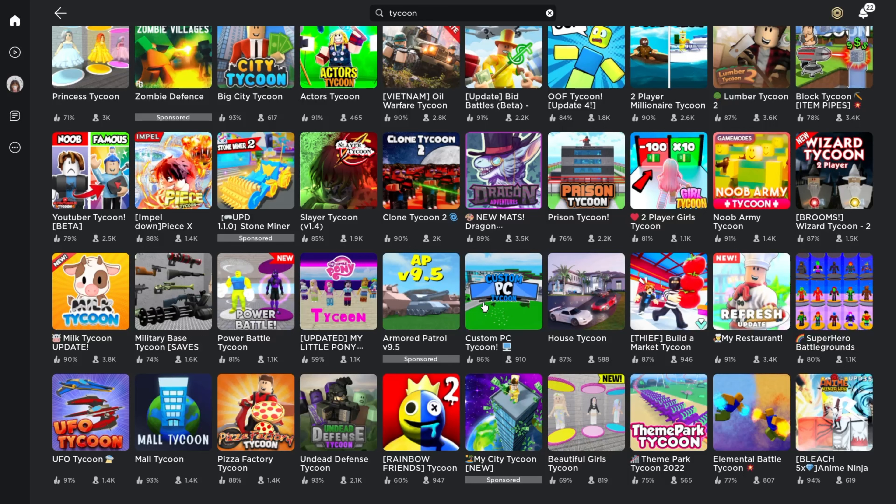
{"action": "mouse_move", "coordinate": [120, 326]}
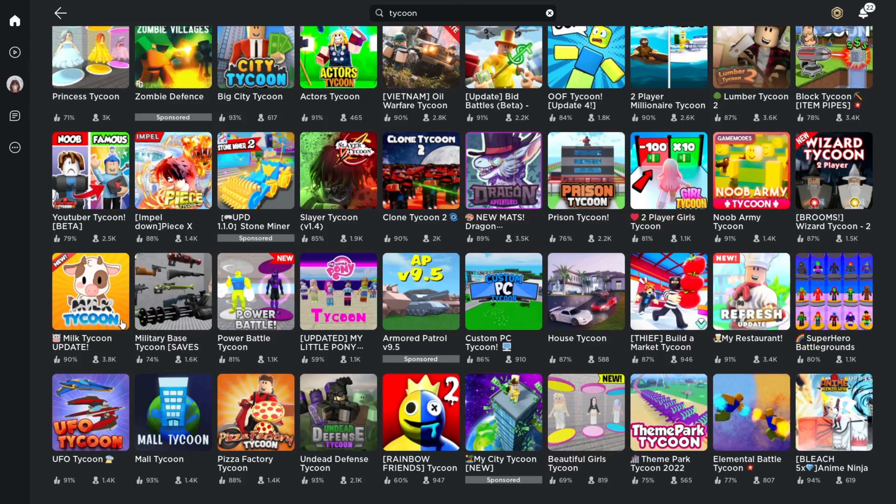
{"action": "left_click", "coordinate": [89, 291]}
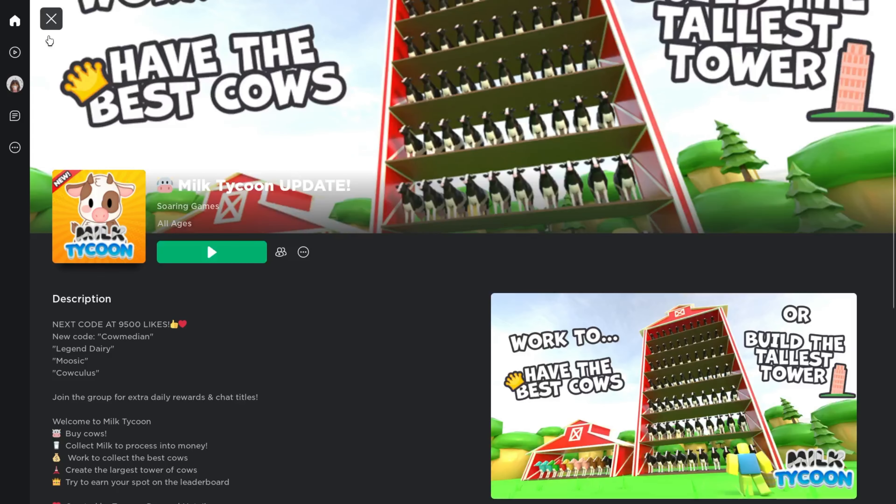
{"action": "scroll", "scroll_direction": "down", "scroll_amount": 3}
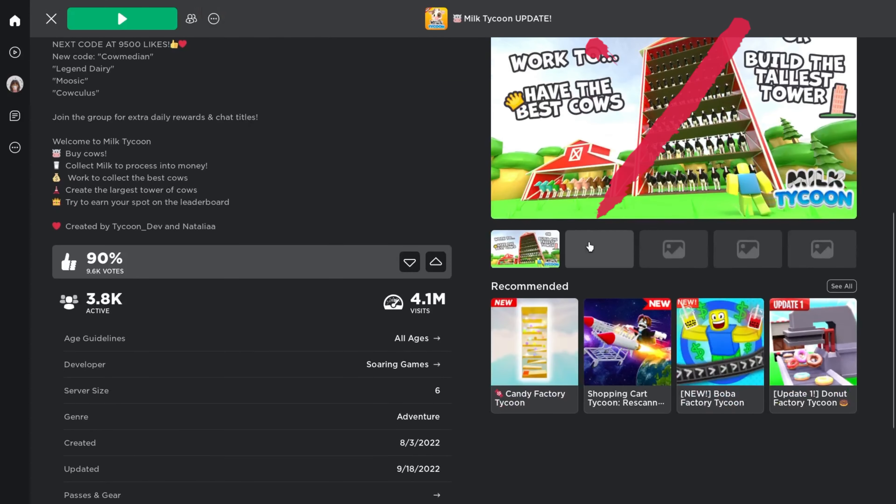
{"action": "left_click", "coordinate": [598, 248]}
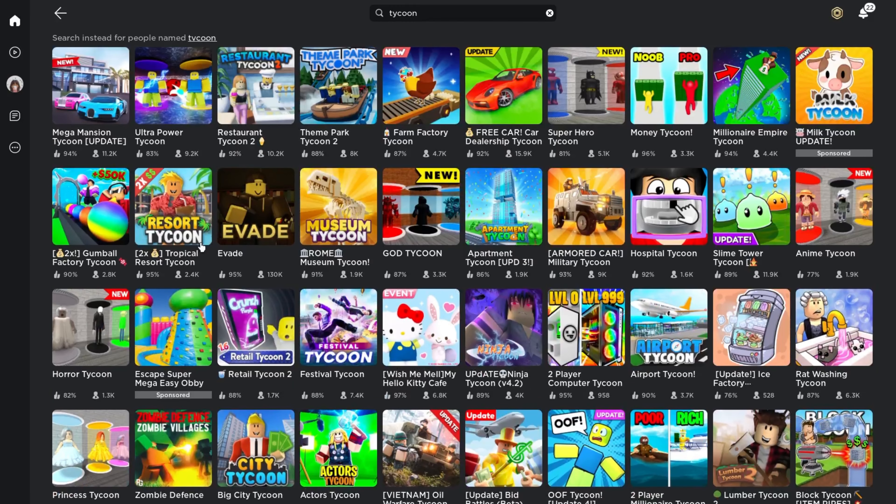
{"action": "mouse_move", "coordinate": [392, 214]}
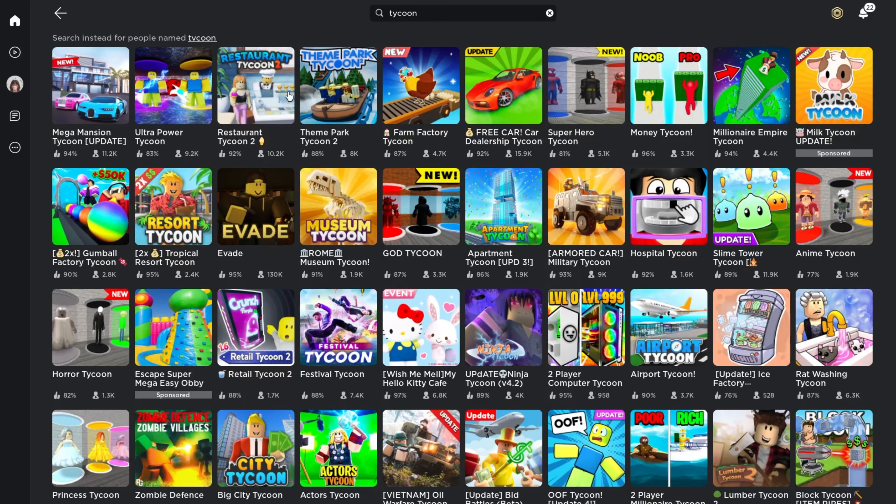
{"action": "mouse_move", "coordinate": [315, 120]}
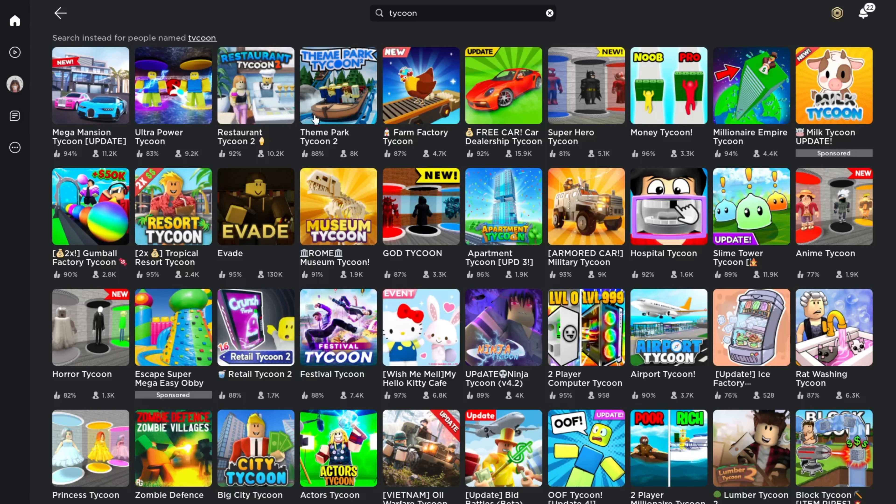
Launch Theme Park Tycoon 2 from its game page
{"action": "left_click", "coordinate": [339, 86]}
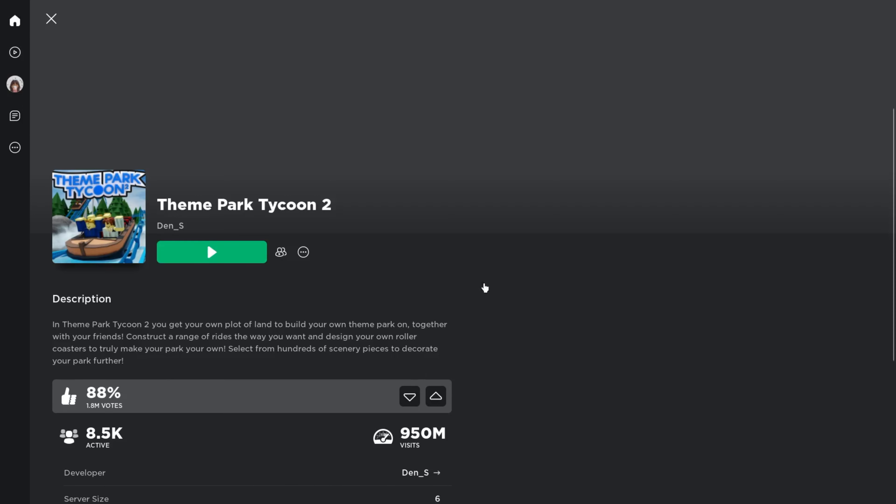
{"action": "left_click", "coordinate": [212, 252]}
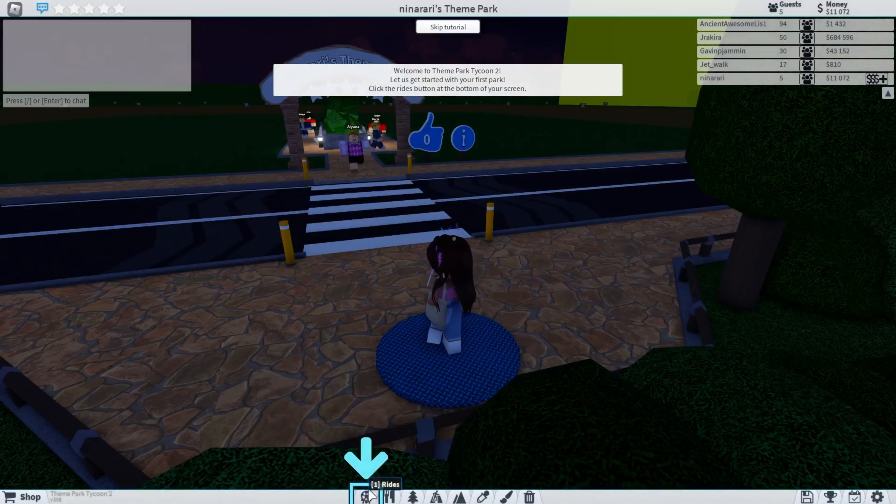
Skip the introductory park-building tutorial and confirm it
{"action": "left_click", "coordinate": [367, 495]}
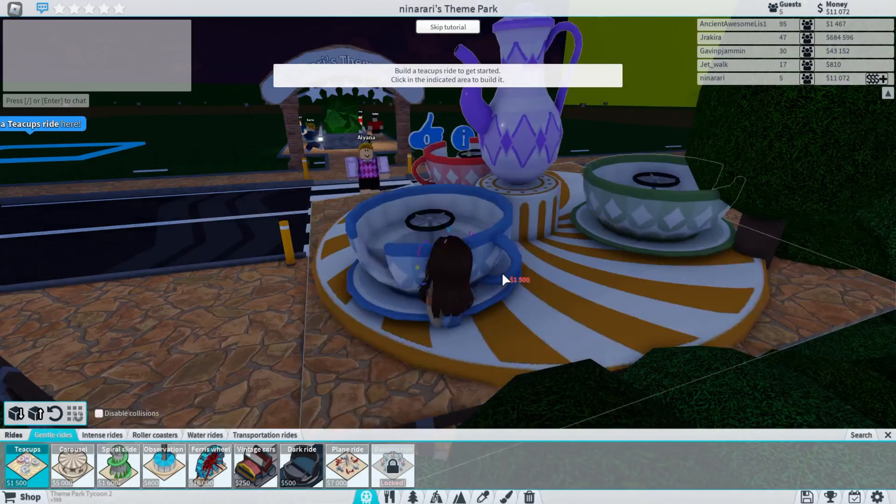
{"action": "left_click", "coordinate": [447, 26]}
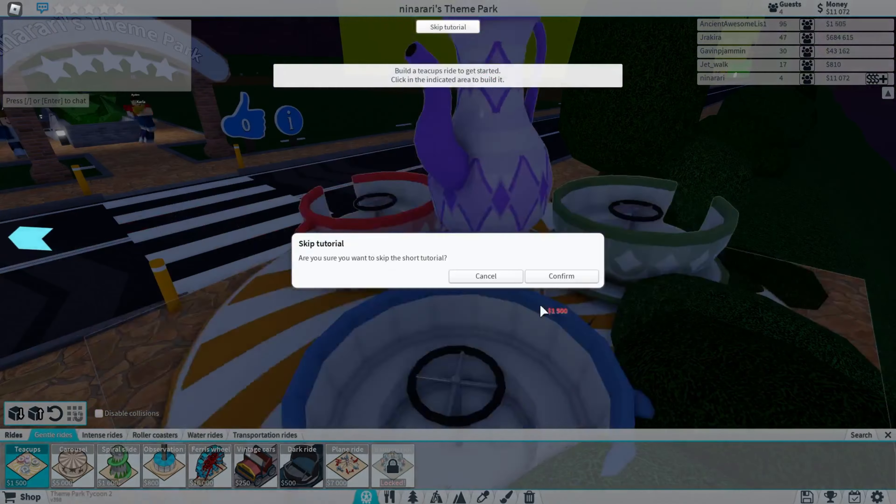
{"action": "left_click", "coordinate": [560, 276]}
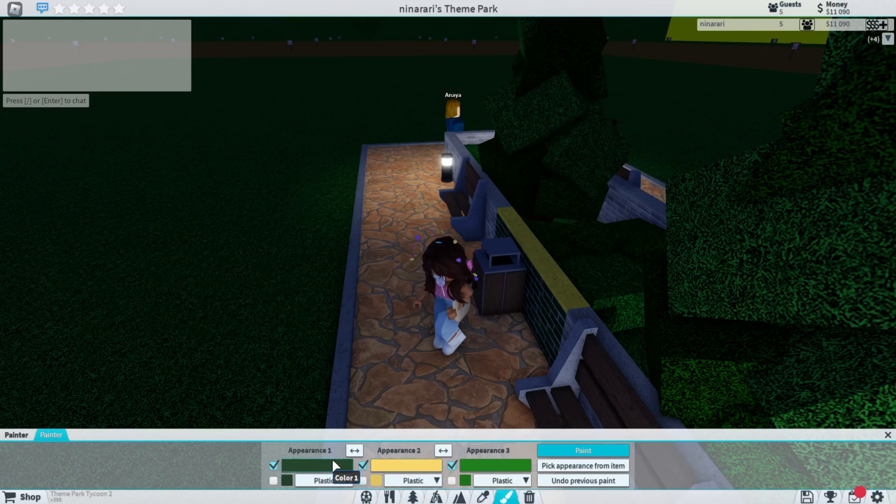
Choose pale grey and a muted brown as the Painter's two appearance colours
{"action": "left_click", "coordinate": [317, 465]}
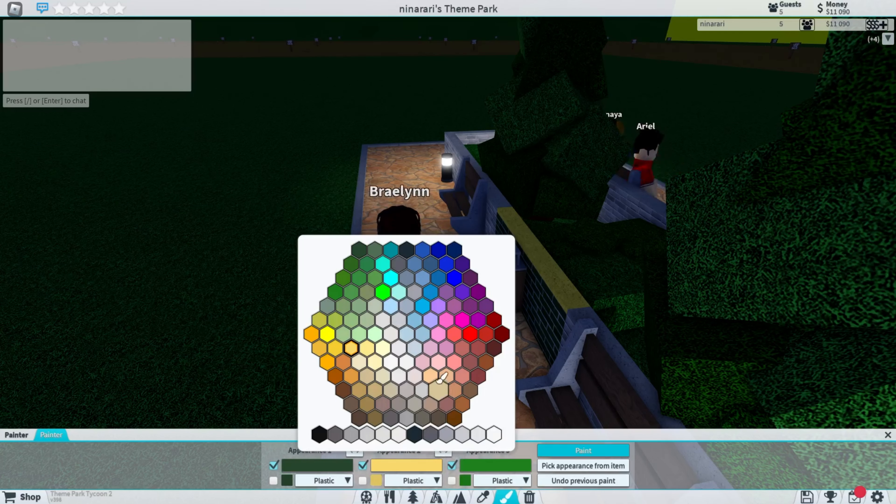
{"action": "left_click", "coordinate": [437, 389]}
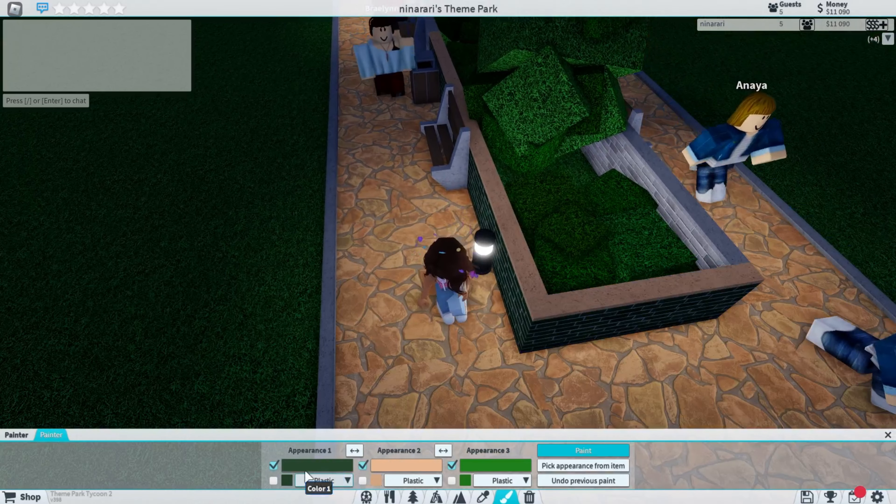
{"action": "left_click", "coordinate": [318, 465]}
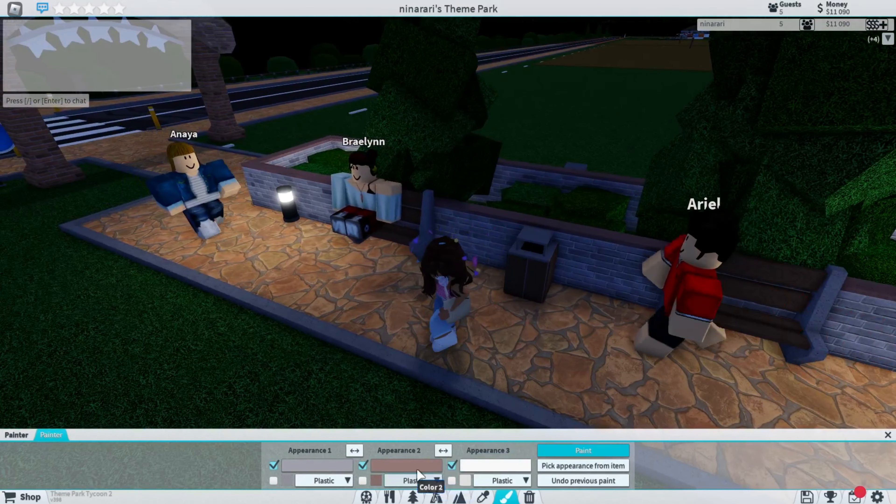
{"action": "left_click", "coordinate": [405, 465]}
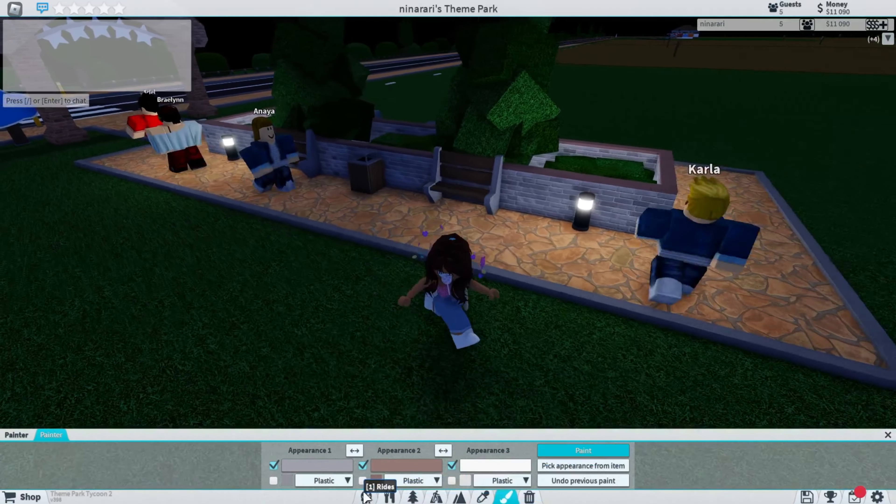
Place cobblestone path pieces and a soft drinks stall beside the path
{"action": "left_click", "coordinate": [365, 497]}
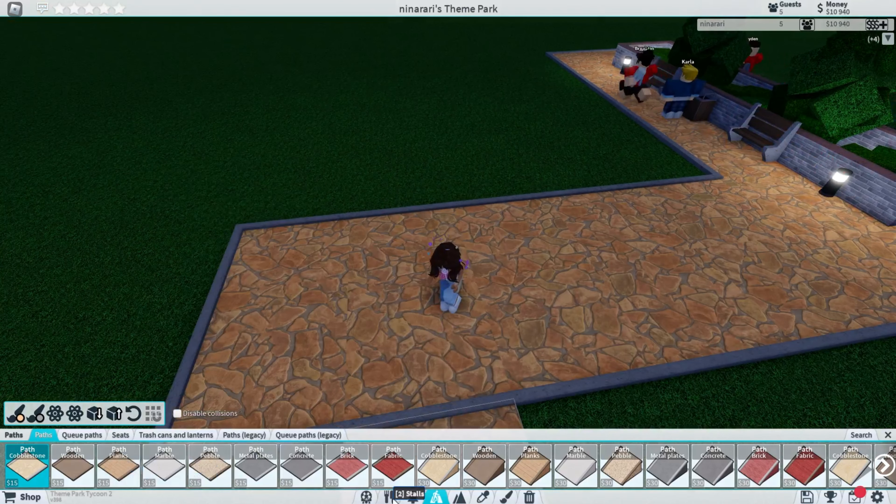
{"action": "left_click", "coordinate": [410, 494]}
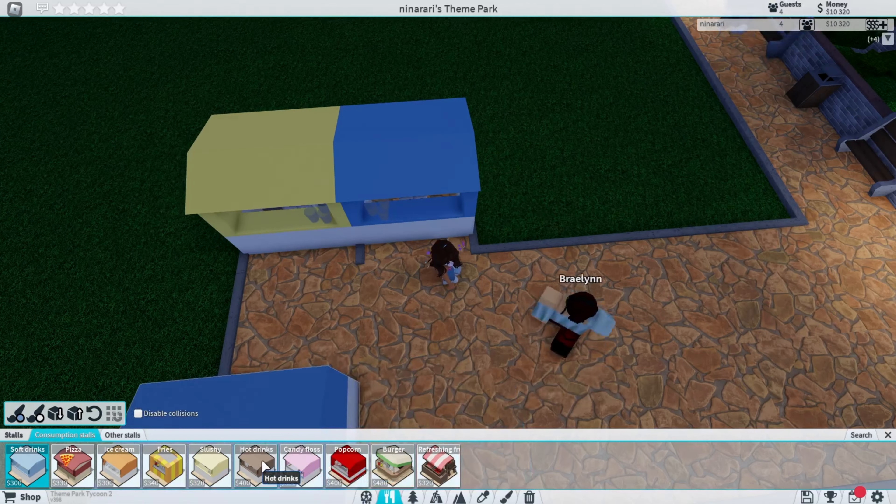
Place a hot drinks stall, then delete the stalls off the stone path
{"action": "left_click", "coordinate": [256, 466]}
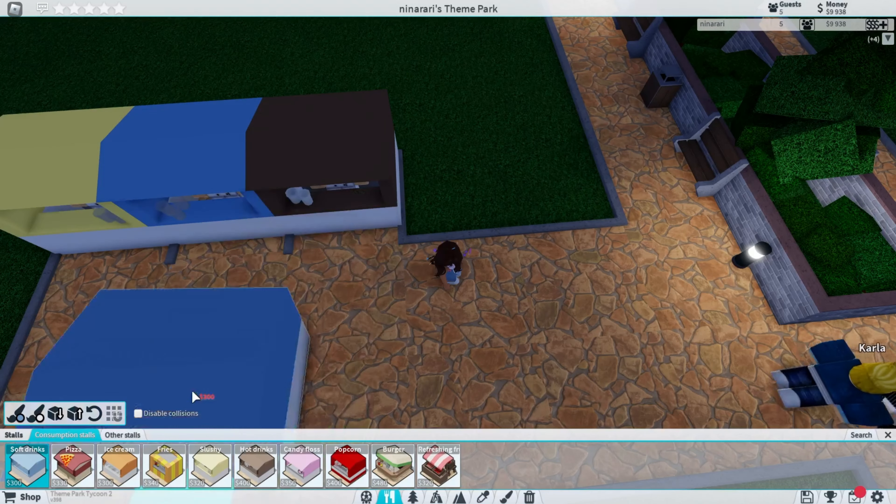
{"action": "mouse_move", "coordinate": [115, 413]}
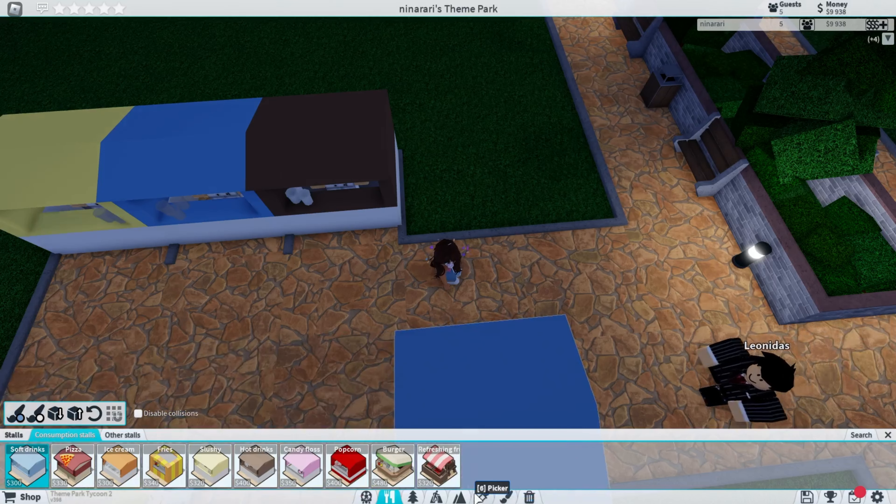
{"action": "left_click", "coordinate": [255, 466]}
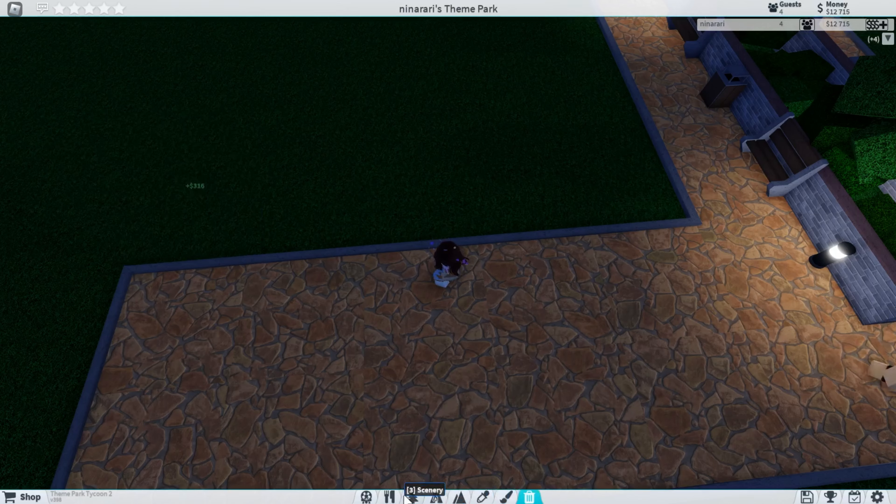
Line the path with consumption stalls including candy floss and popcorn
{"action": "left_click", "coordinate": [388, 496]}
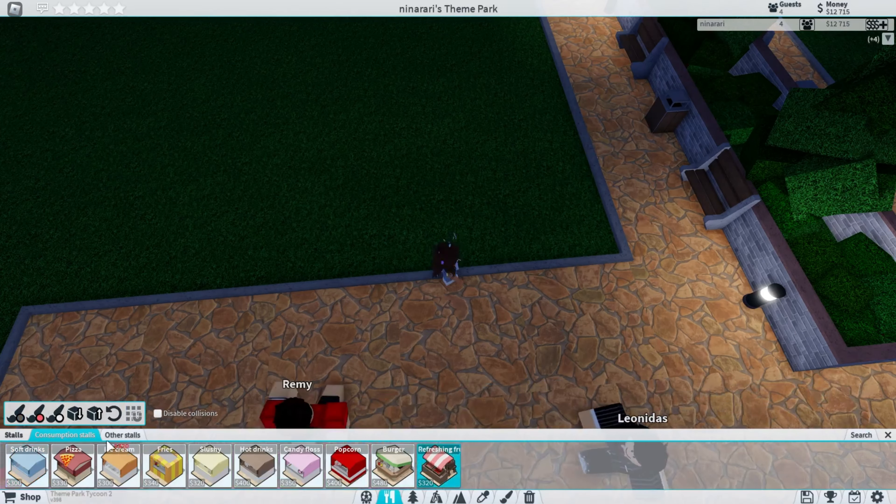
{"action": "left_click", "coordinate": [121, 436]}
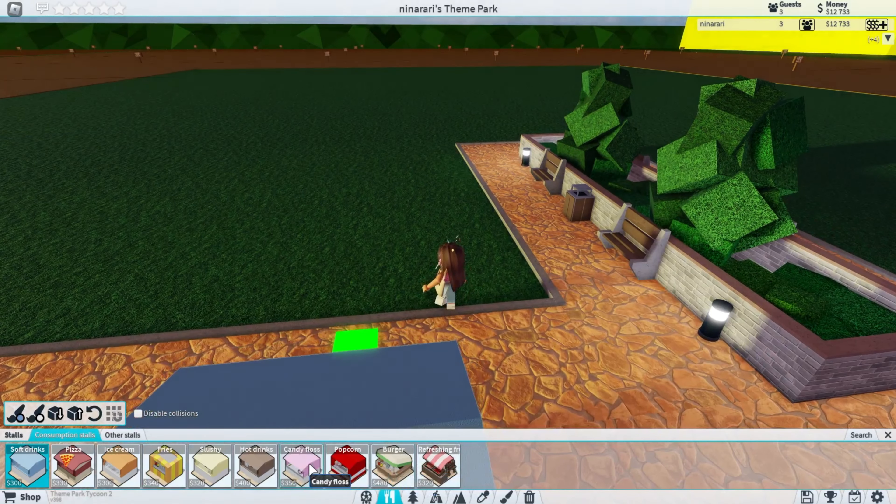
{"action": "left_click", "coordinate": [301, 466]}
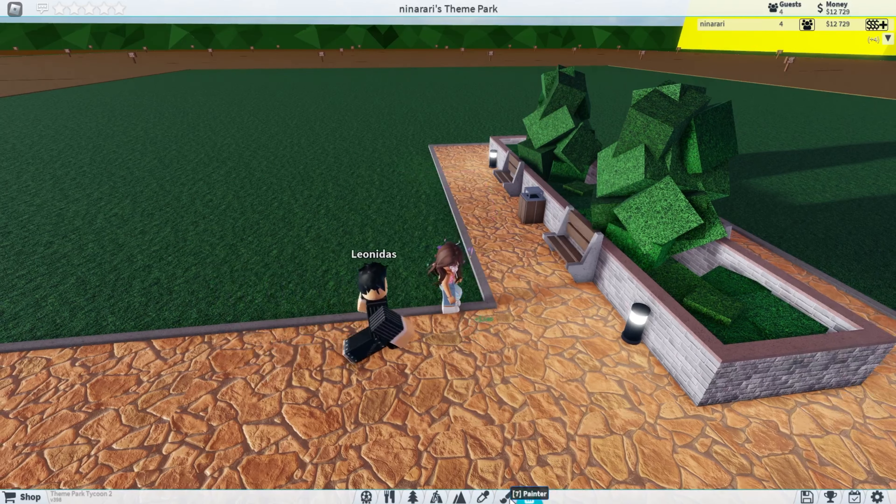
{"action": "left_click", "coordinate": [435, 496]}
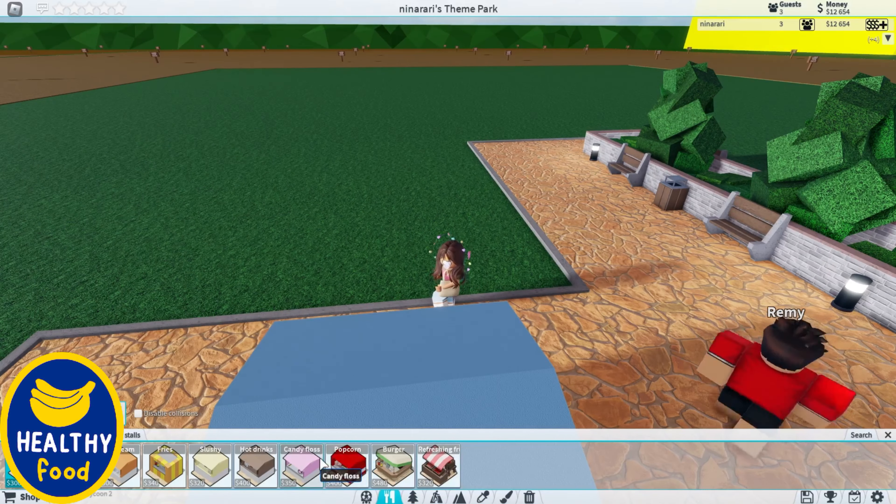
{"action": "left_click", "coordinate": [301, 463]}
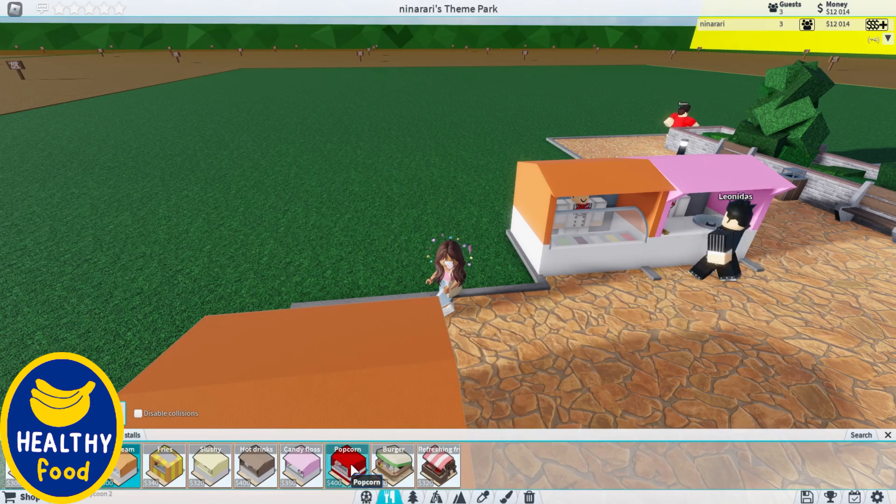
{"action": "left_click", "coordinate": [346, 465]}
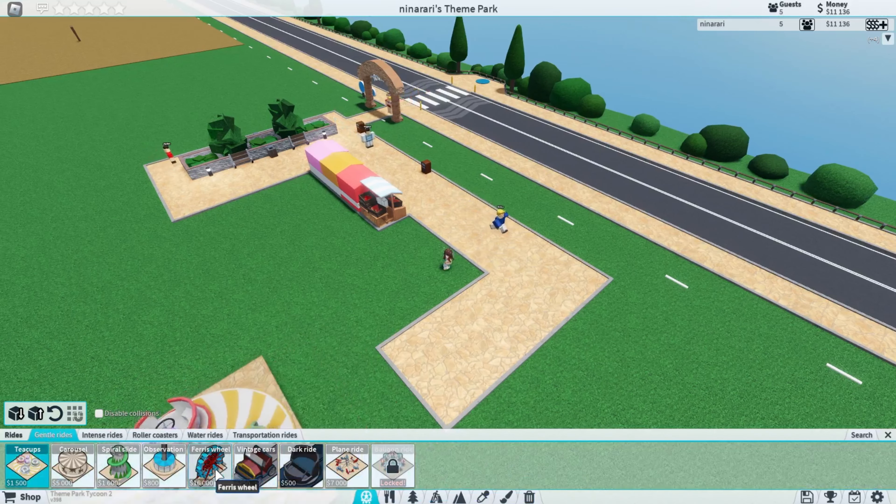
Dismiss the vintage cars preview and place an observation tower beside the path
{"action": "left_click", "coordinate": [164, 466]}
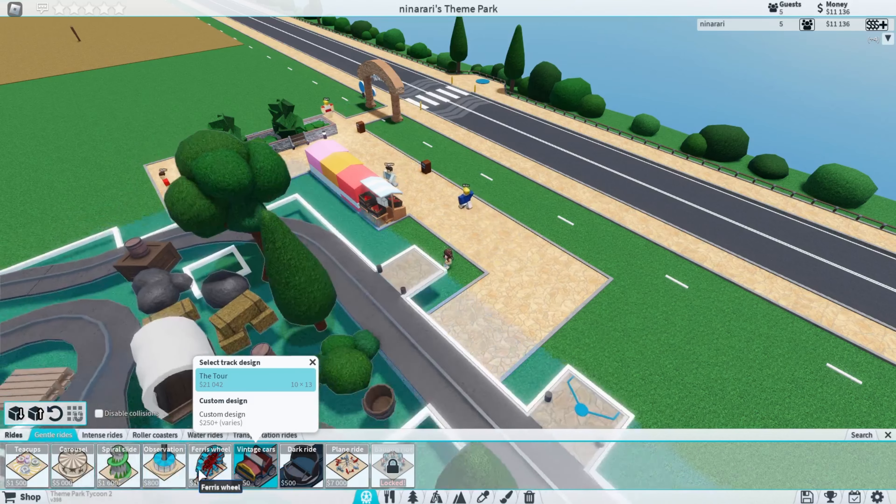
{"action": "left_click", "coordinate": [213, 380]}
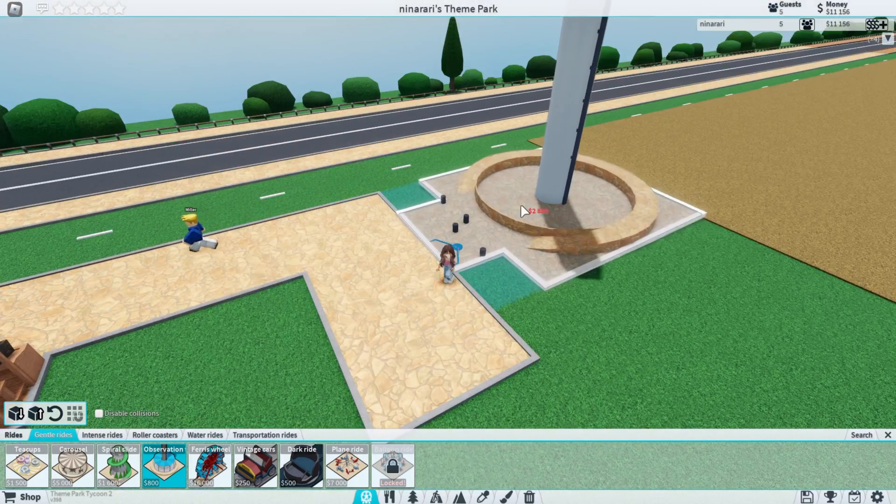
{"action": "left_click", "coordinate": [162, 463]}
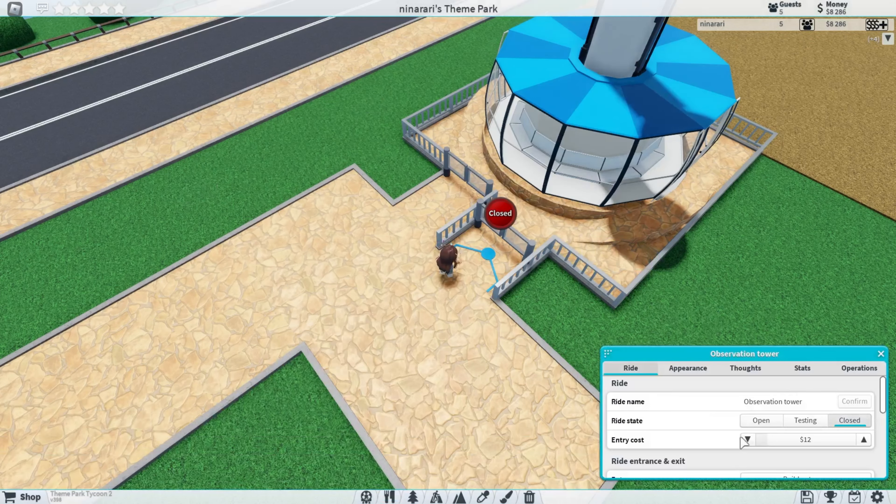
Set the observation tower's ride state and build an exit for its queue
{"action": "scroll", "scroll_direction": "down", "scroll_amount": 3}
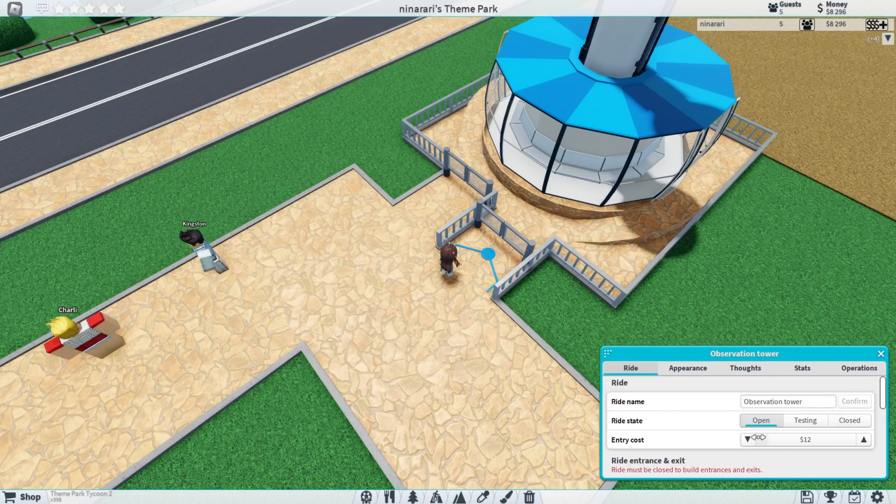
{"action": "left_click", "coordinate": [849, 421]}
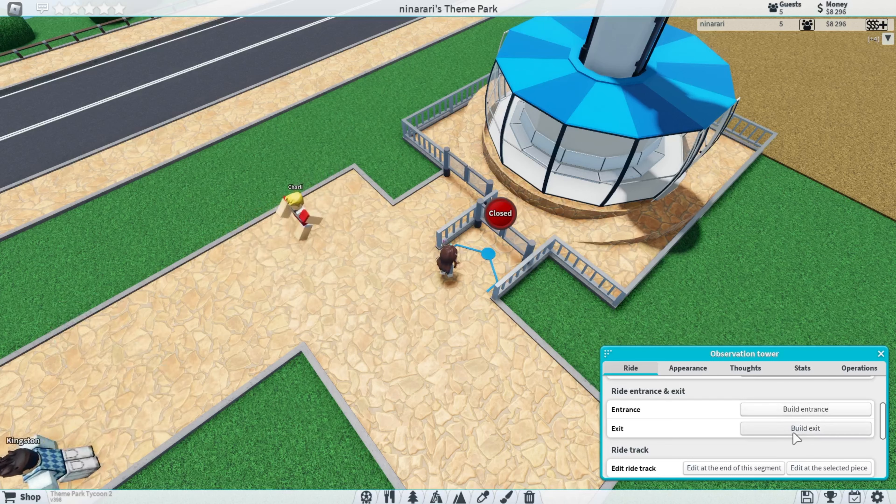
{"action": "left_click", "coordinate": [805, 428]}
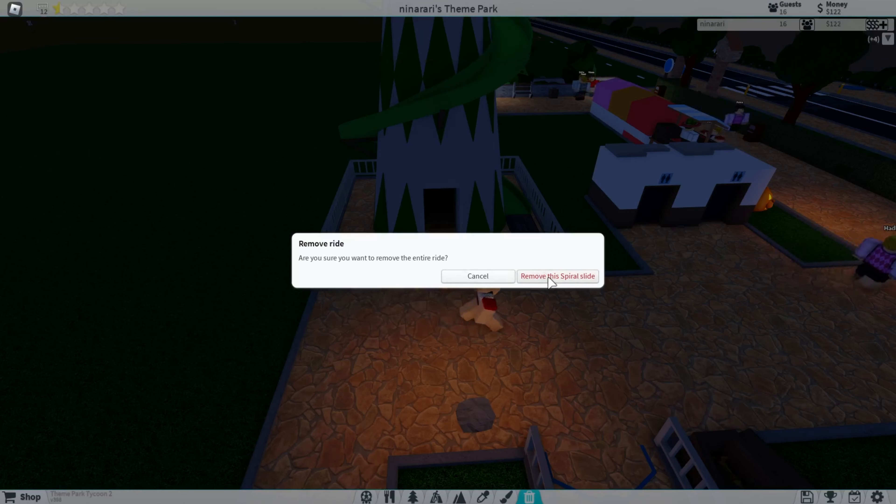
Remove and rebuild the spiral slide, open it at $10 entry and check guest thoughts
{"action": "left_click", "coordinate": [557, 276]}
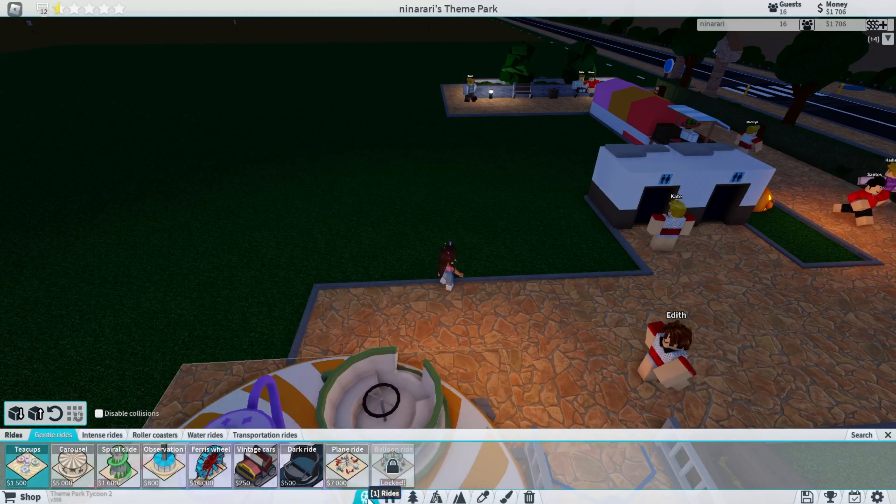
{"action": "left_click", "coordinate": [118, 466]}
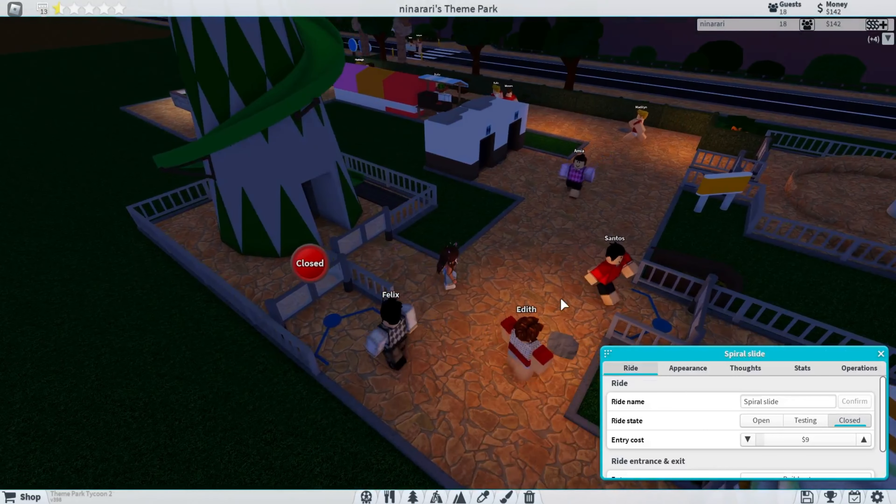
{"action": "left_click", "coordinate": [761, 421]}
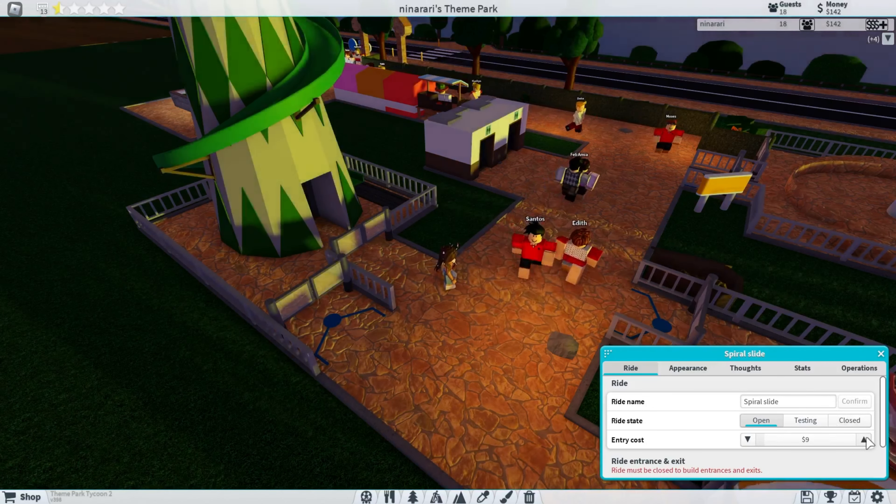
{"action": "left_click", "coordinate": [863, 440]}
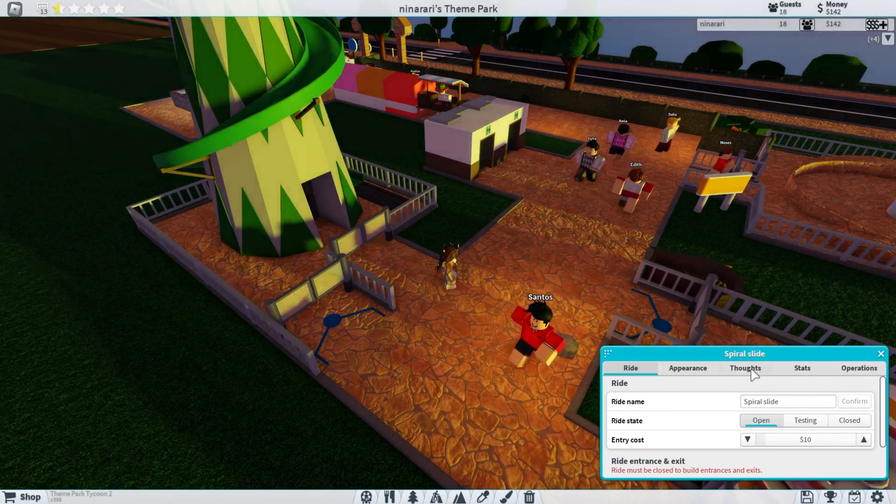
{"action": "left_click", "coordinate": [688, 368]}
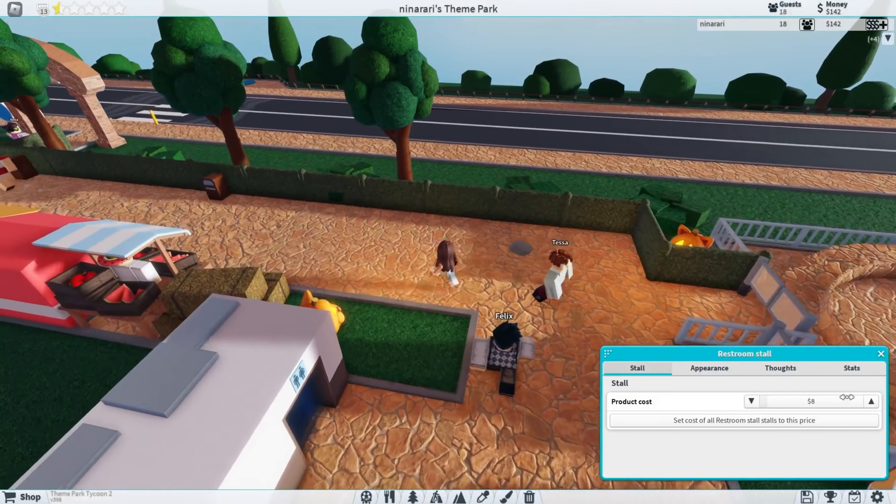
Adjust the restroom and popcorn stall product prices
{"action": "left_click", "coordinate": [871, 401]}
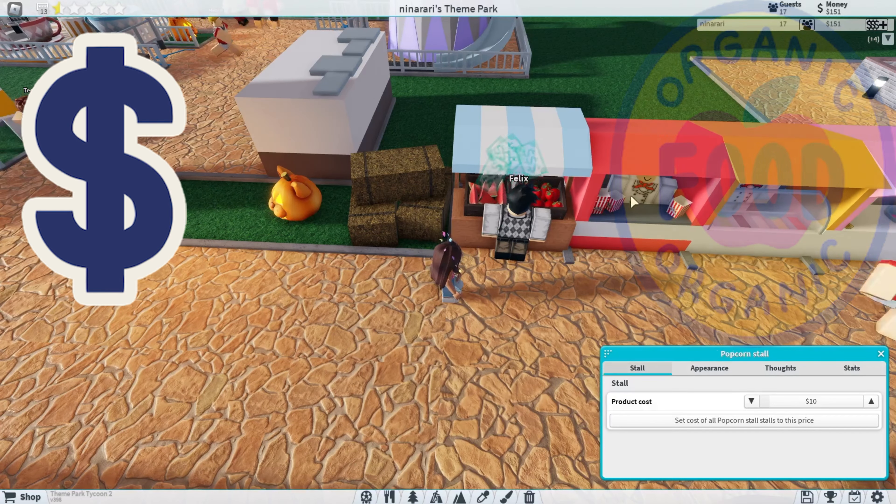
{"action": "left_click", "coordinate": [872, 400]}
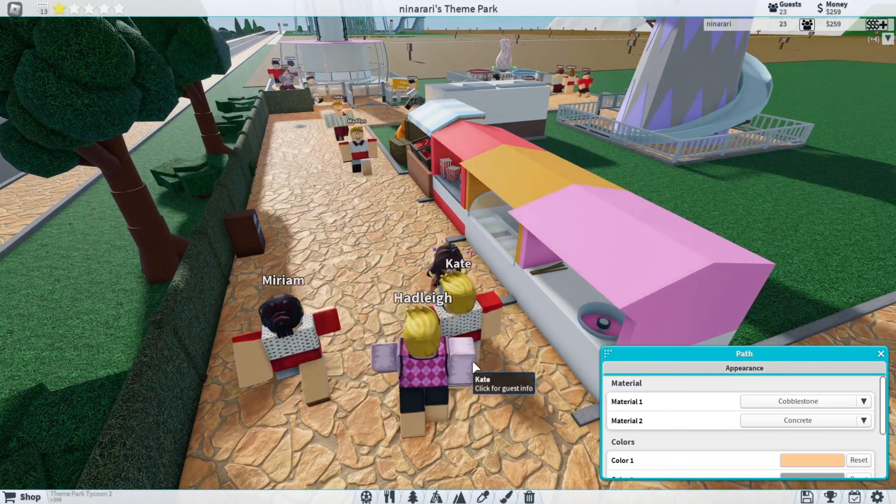
Review the candy floss stall's appearance, guest thoughts and $16 pricing
{"action": "left_click", "coordinate": [525, 269]}
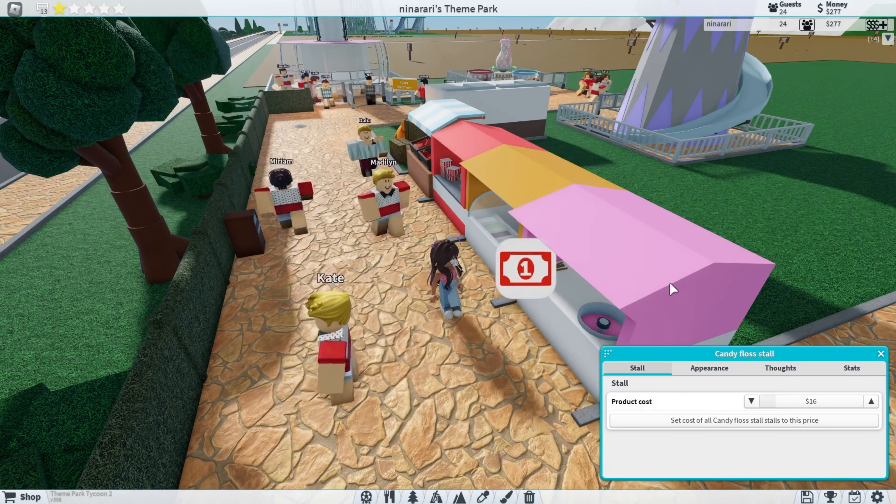
{"action": "left_click", "coordinate": [709, 368]}
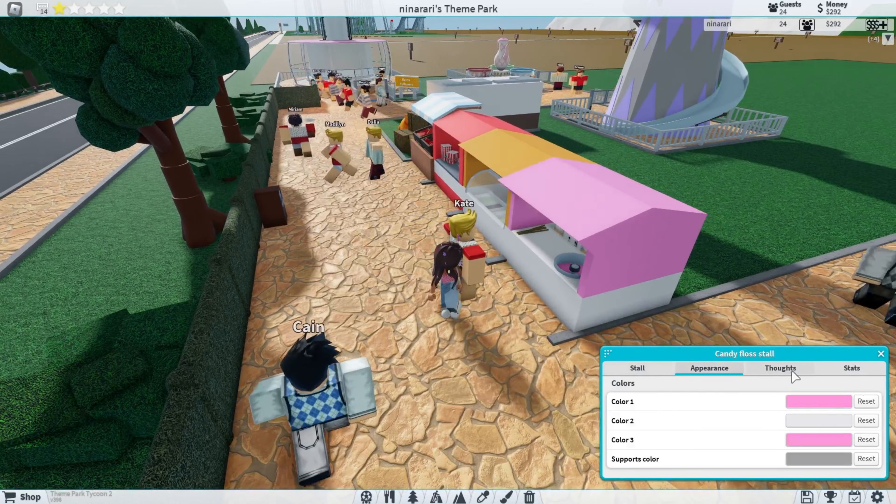
{"action": "left_click", "coordinate": [780, 369]}
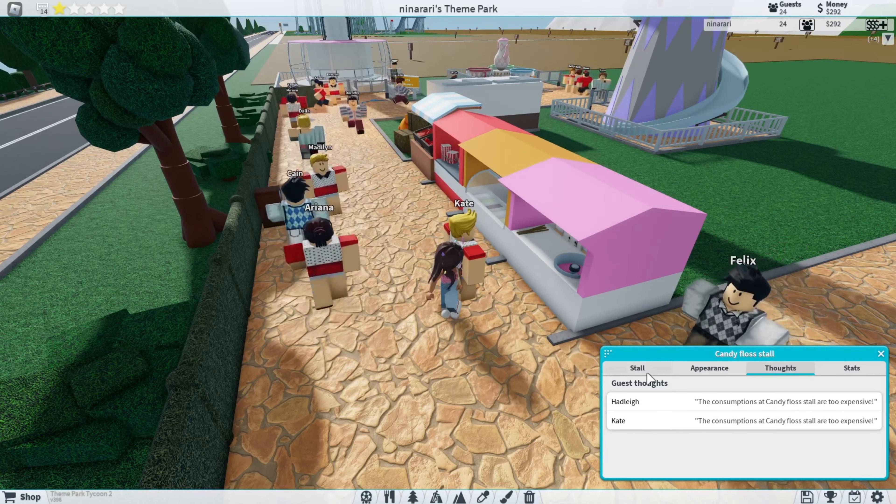
{"action": "left_click", "coordinate": [636, 369]}
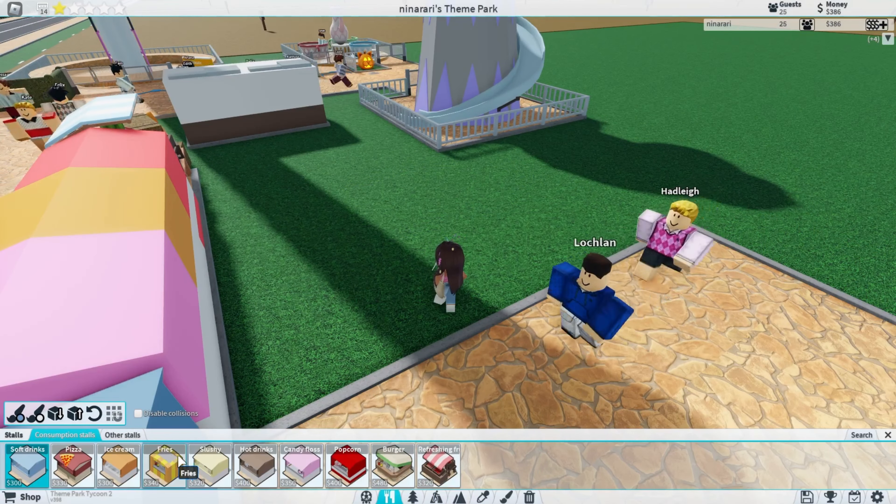
Place the $10 fries stall and pastel drink stalls at the end of the food-stall row
{"action": "left_click", "coordinate": [163, 465]}
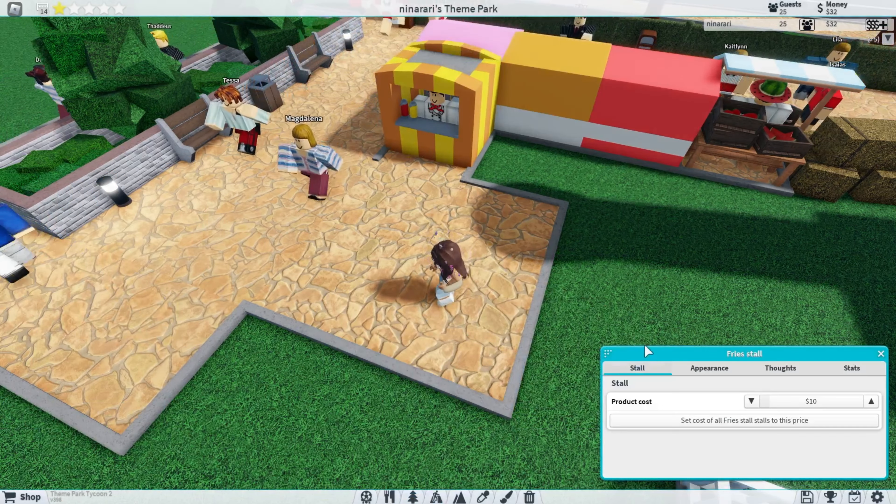
{"action": "left_click", "coordinate": [709, 368]}
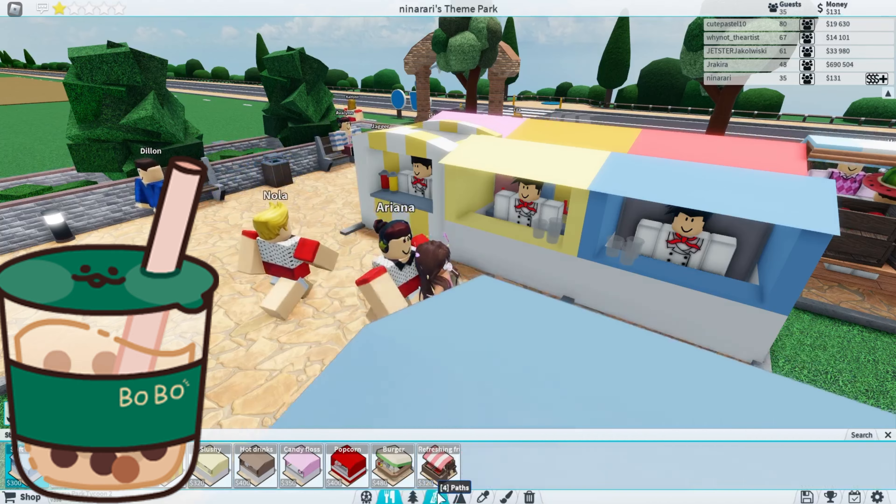
{"action": "left_click", "coordinate": [440, 496]}
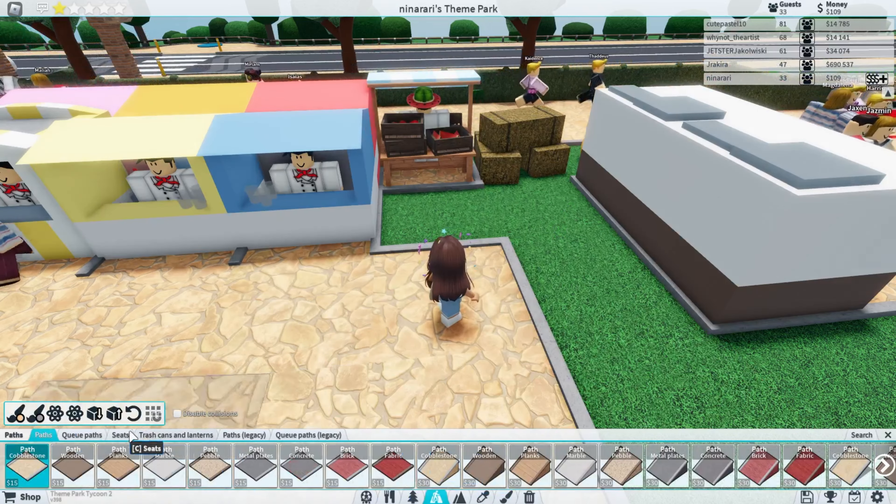
Browse the Paths options to extend cobblestone path beside the drink stalls
{"action": "left_click", "coordinate": [120, 435]}
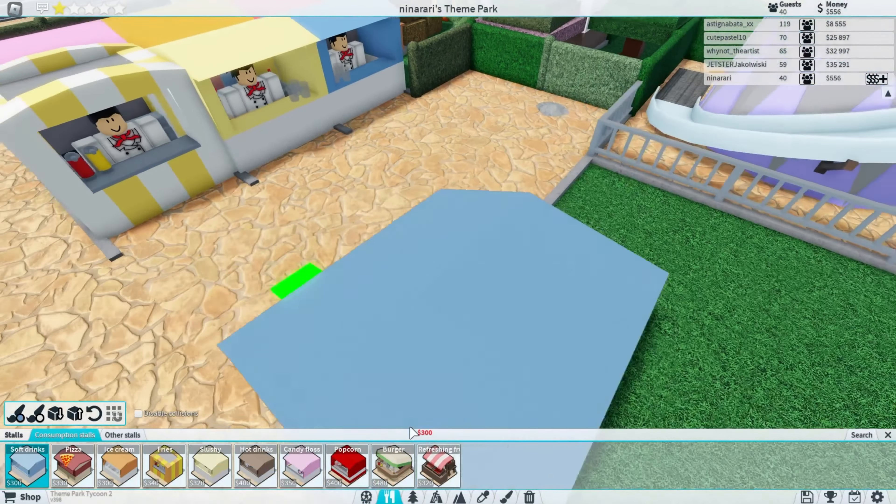
Place the $480 burger stall on the grass beside the fries stall
{"action": "left_click", "coordinate": [394, 466]}
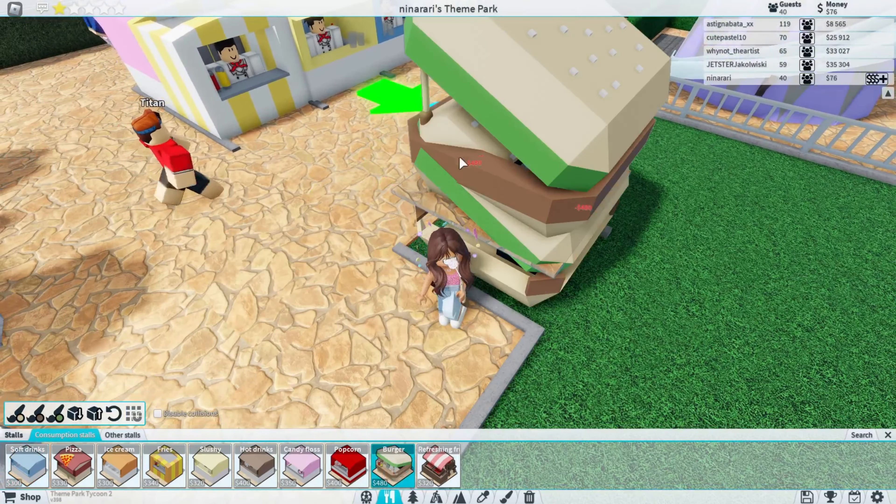